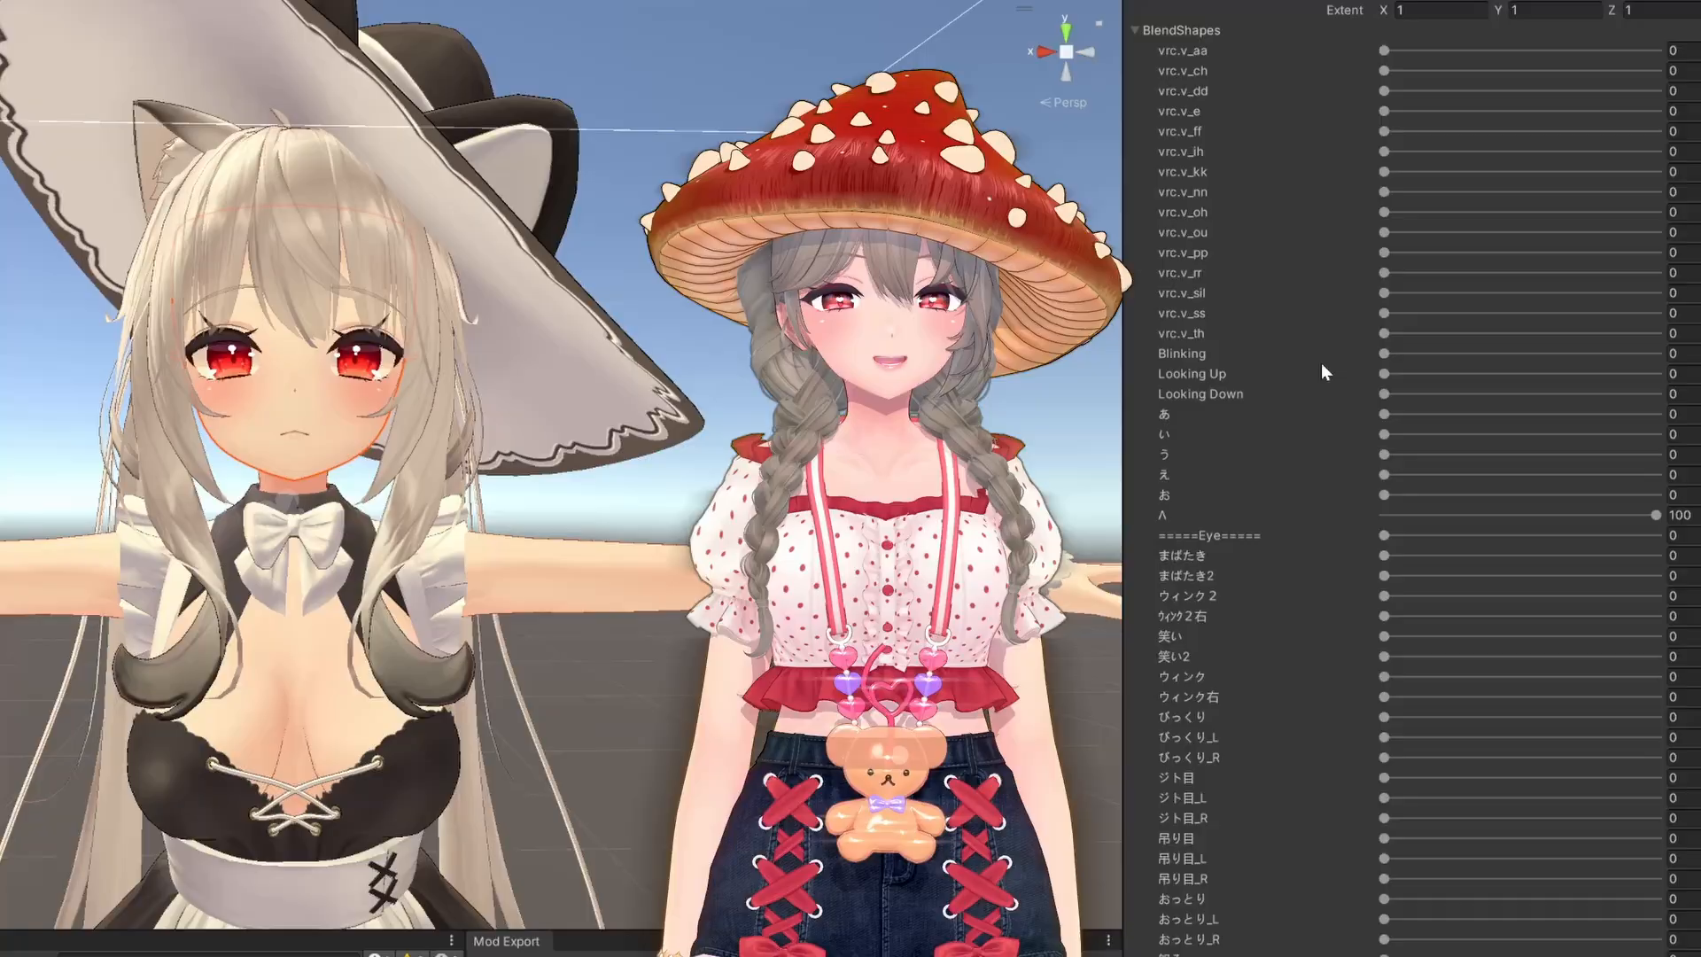
- Raise the vrc.v_aa blend shape on the Skinned Mesh Renderer to 100 so the mouth opens
scroll(down, 3)
text(100)
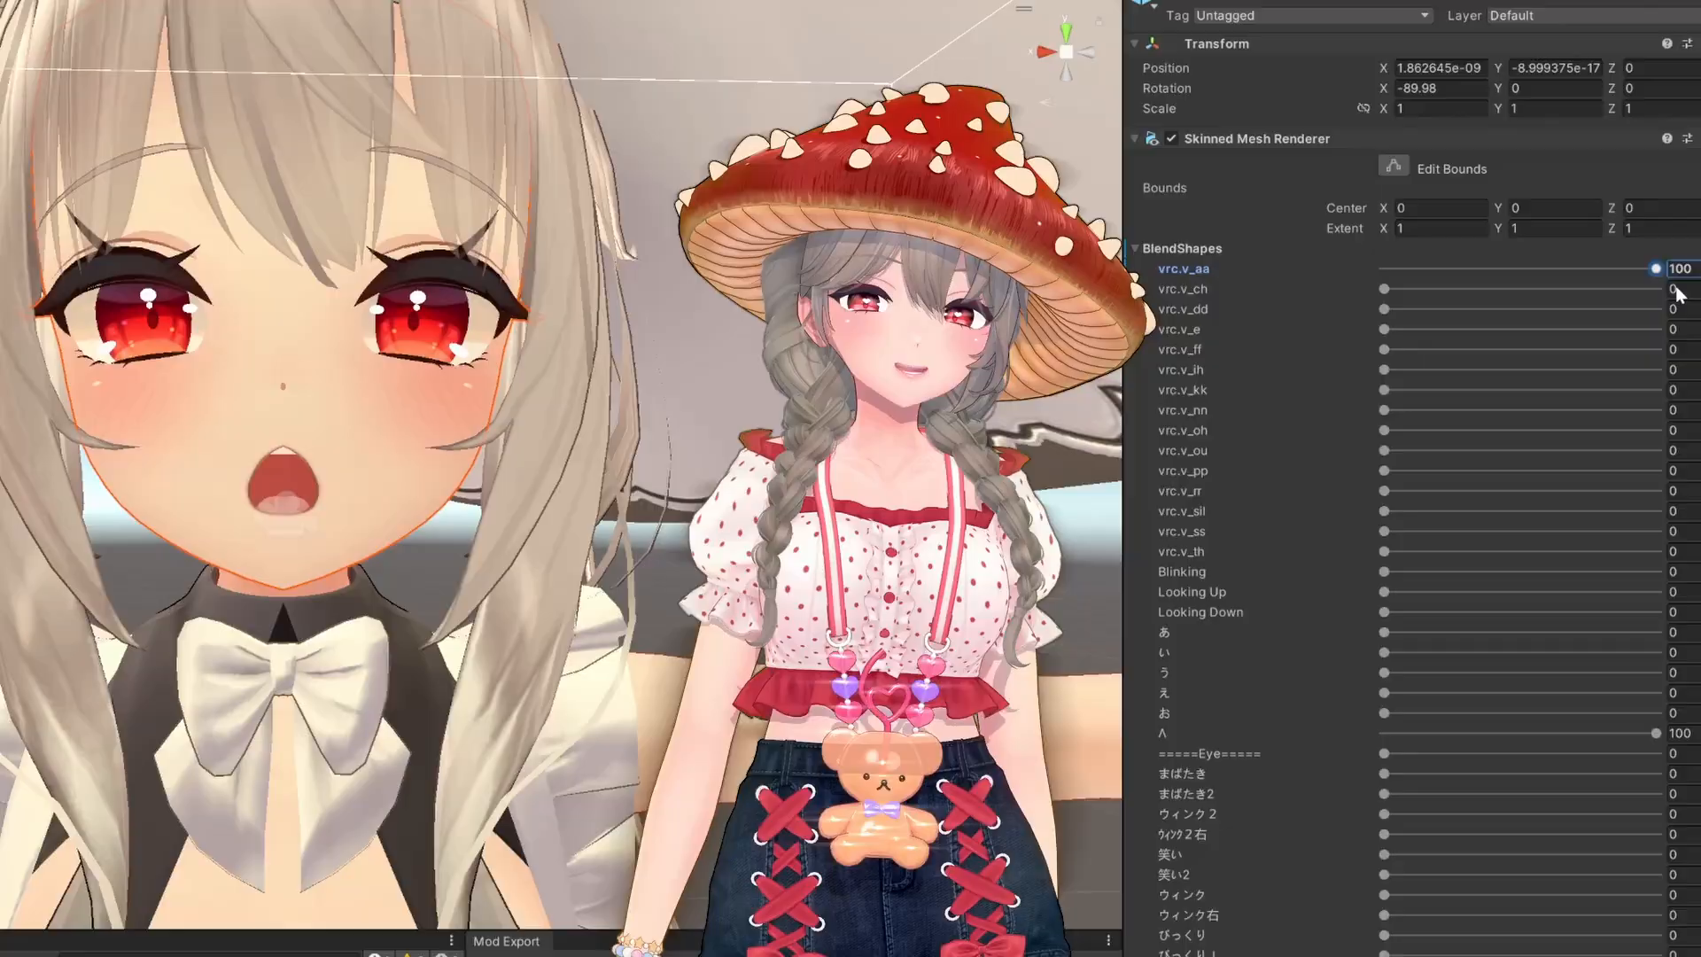
drag(1655, 267, 1502, 268)
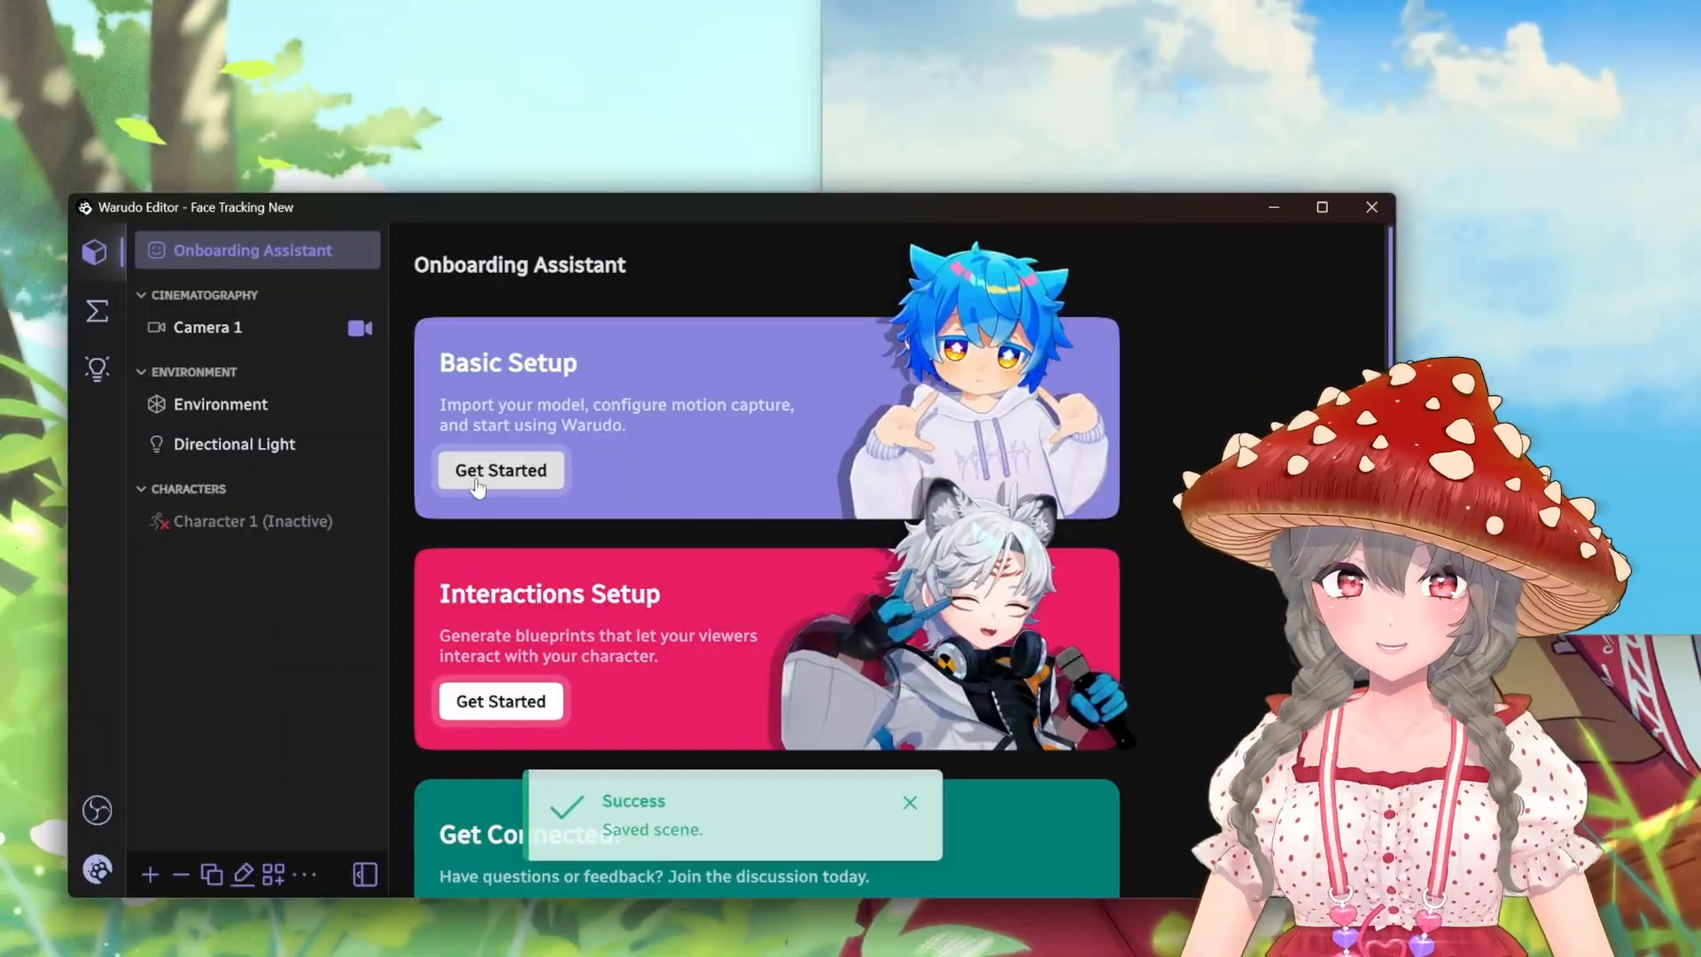
- Complete Basic Setup with iFacialMocap face tracking and no pose tracking
click(500, 469)
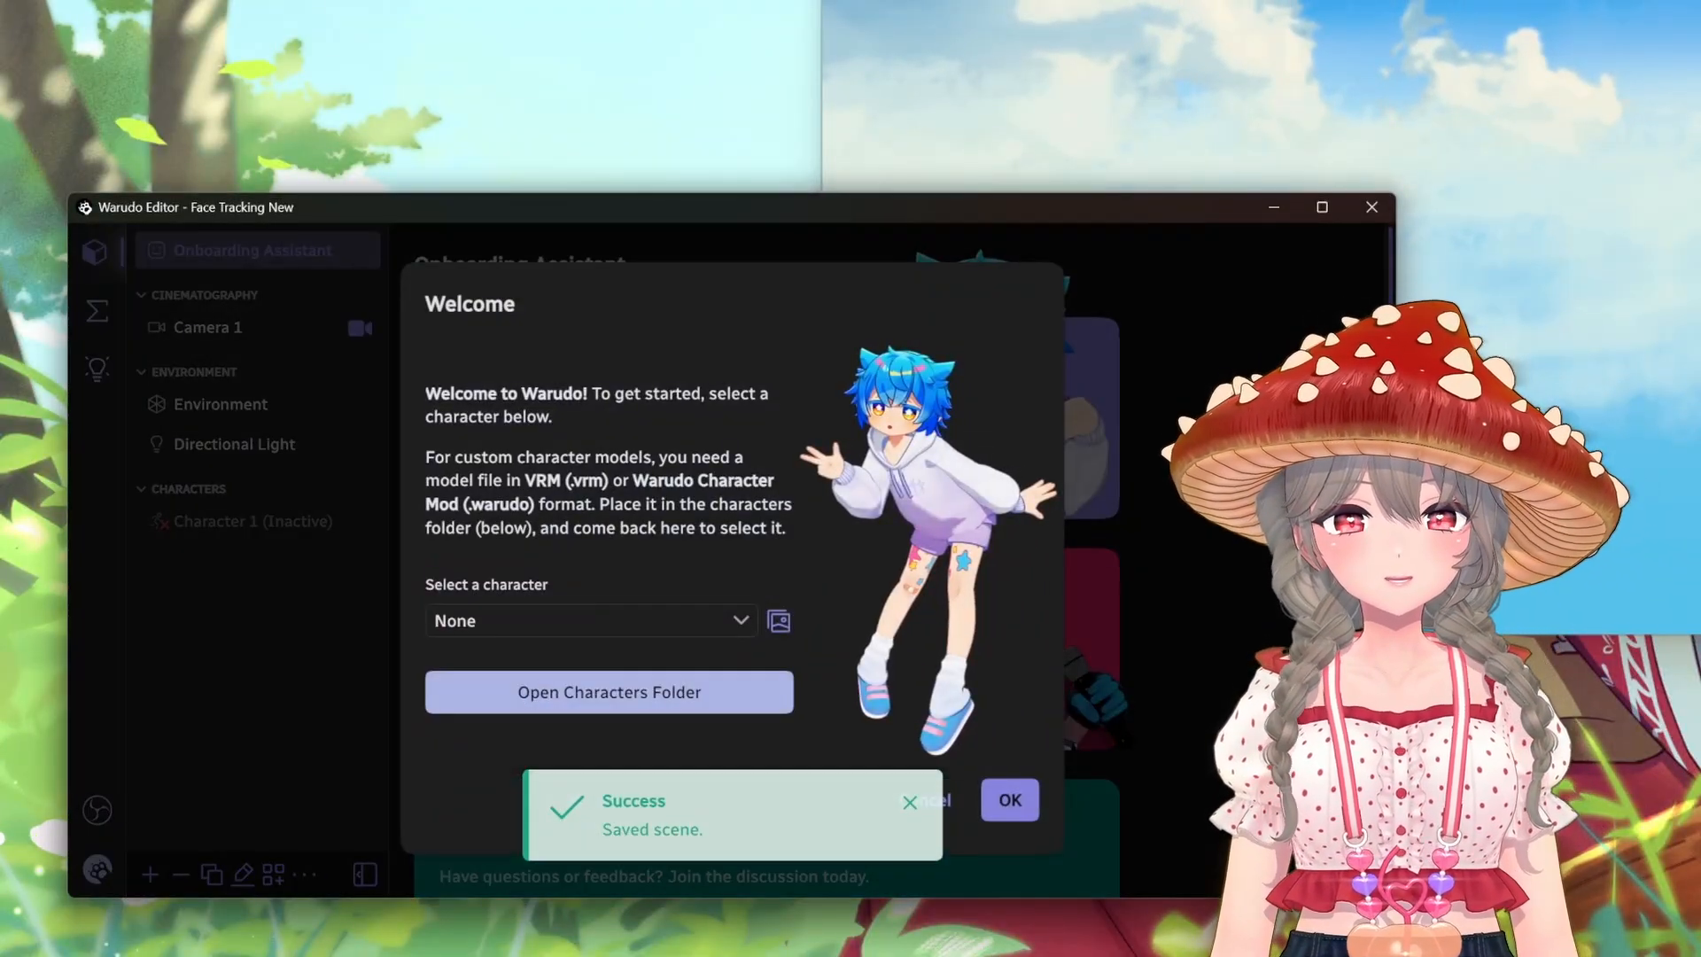
click(587, 621)
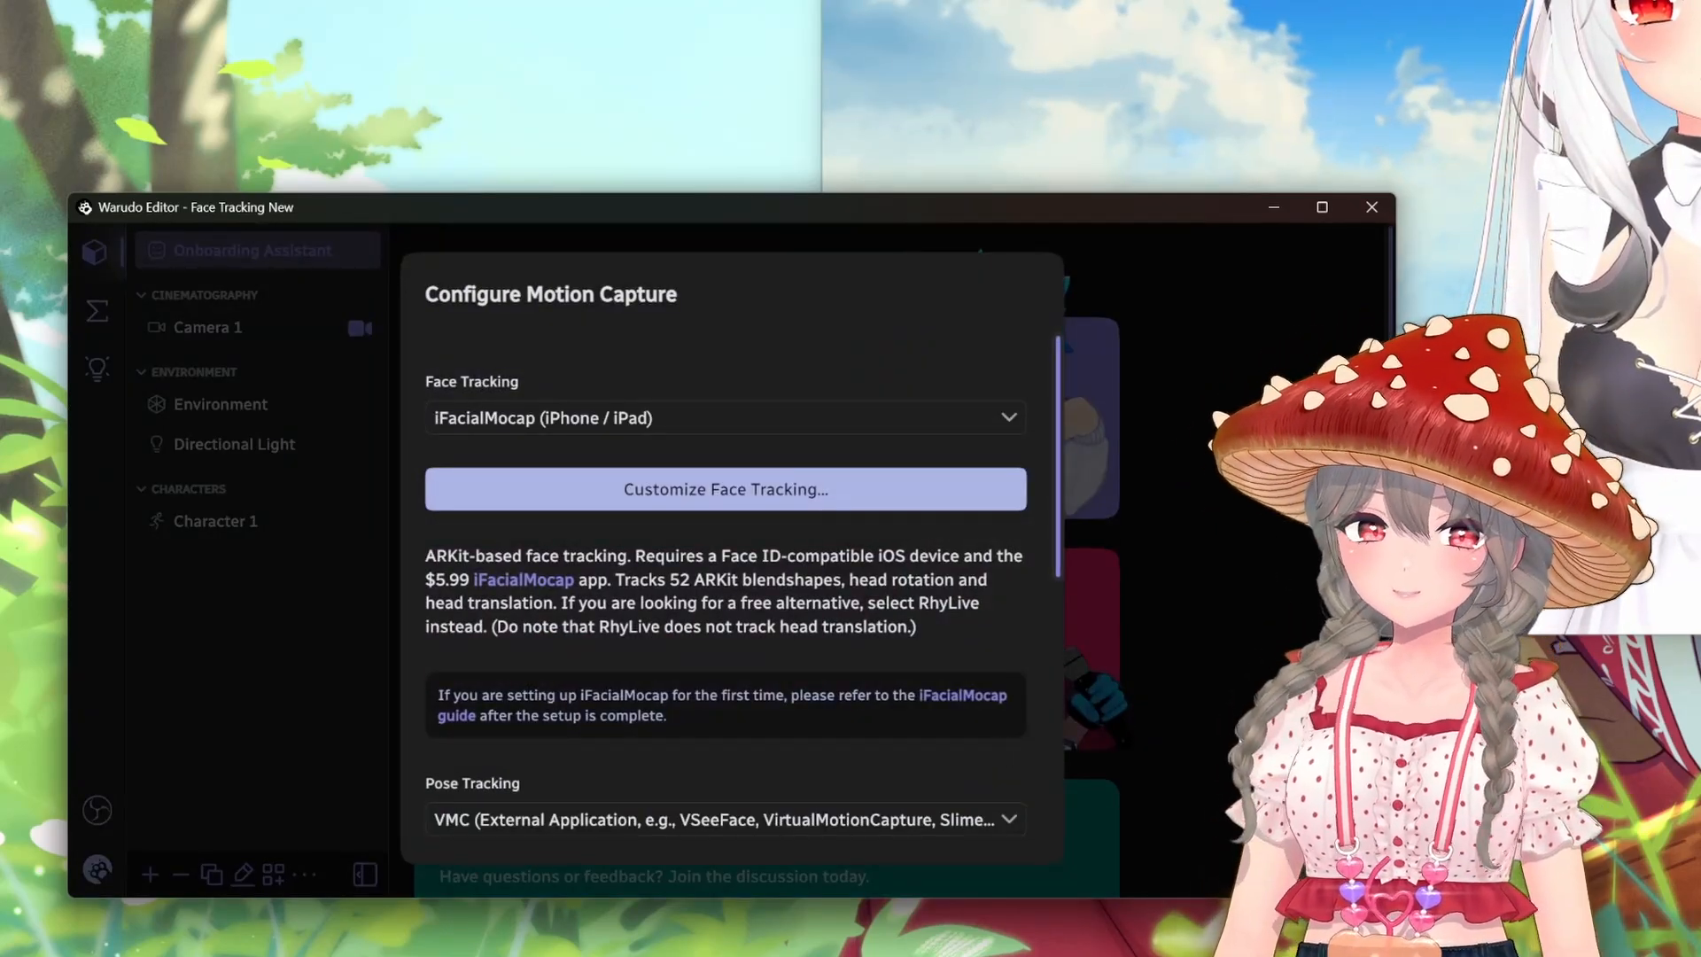
click(723, 418)
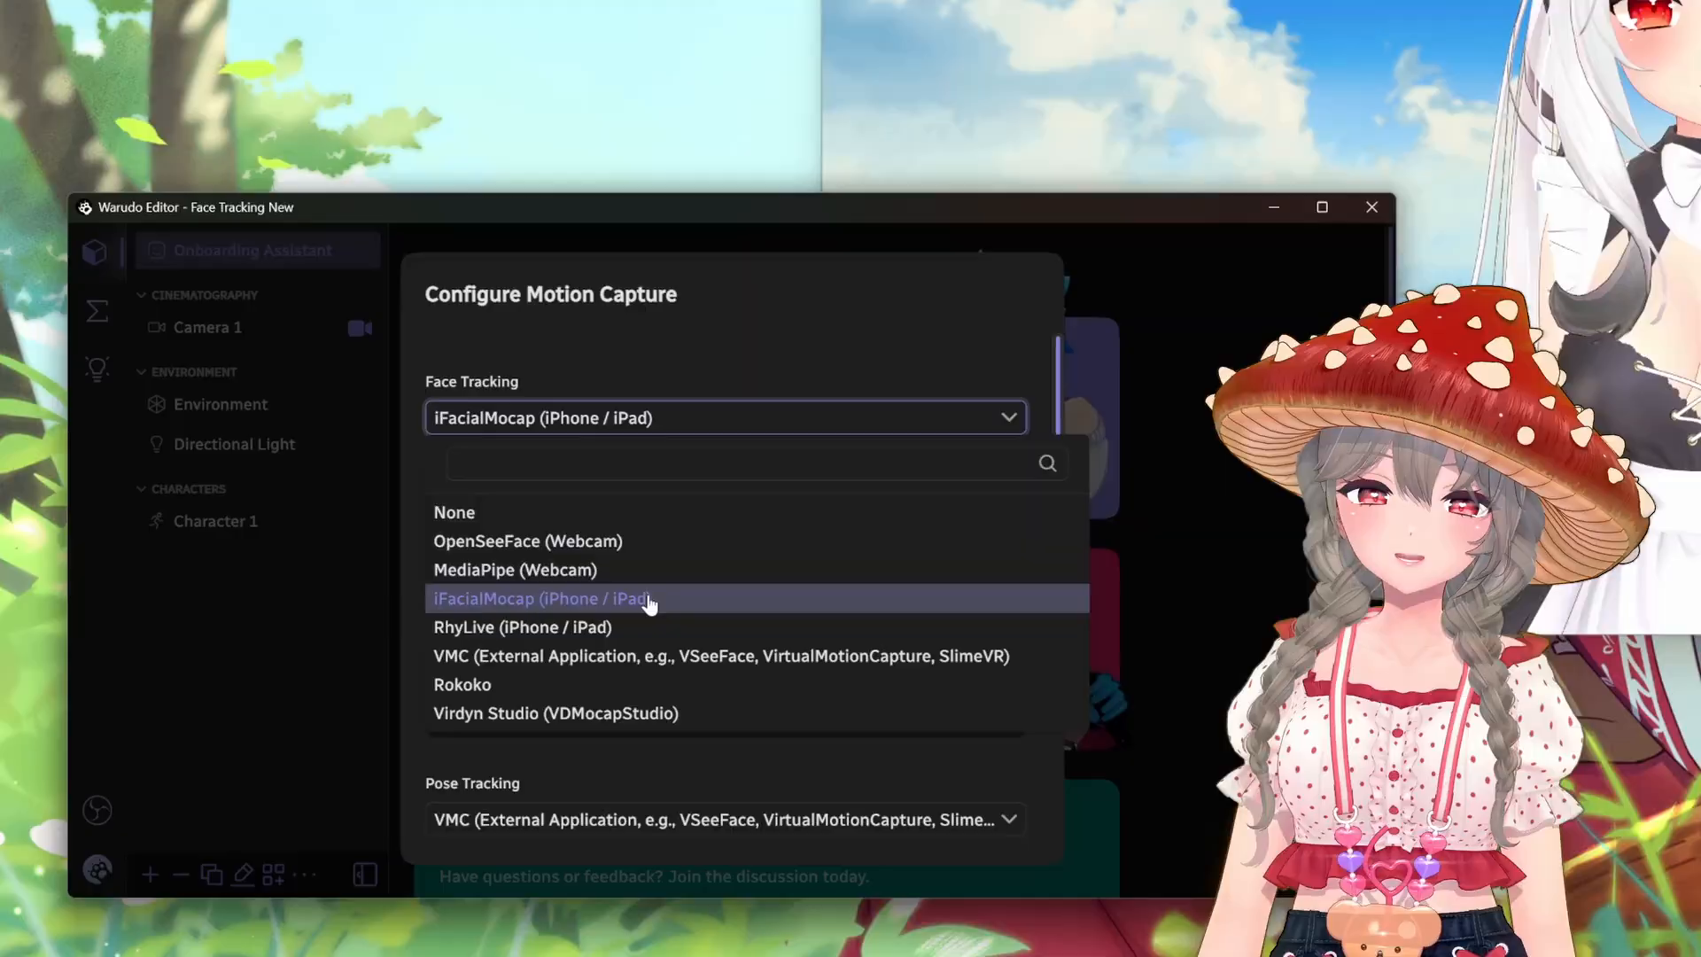
click(541, 597)
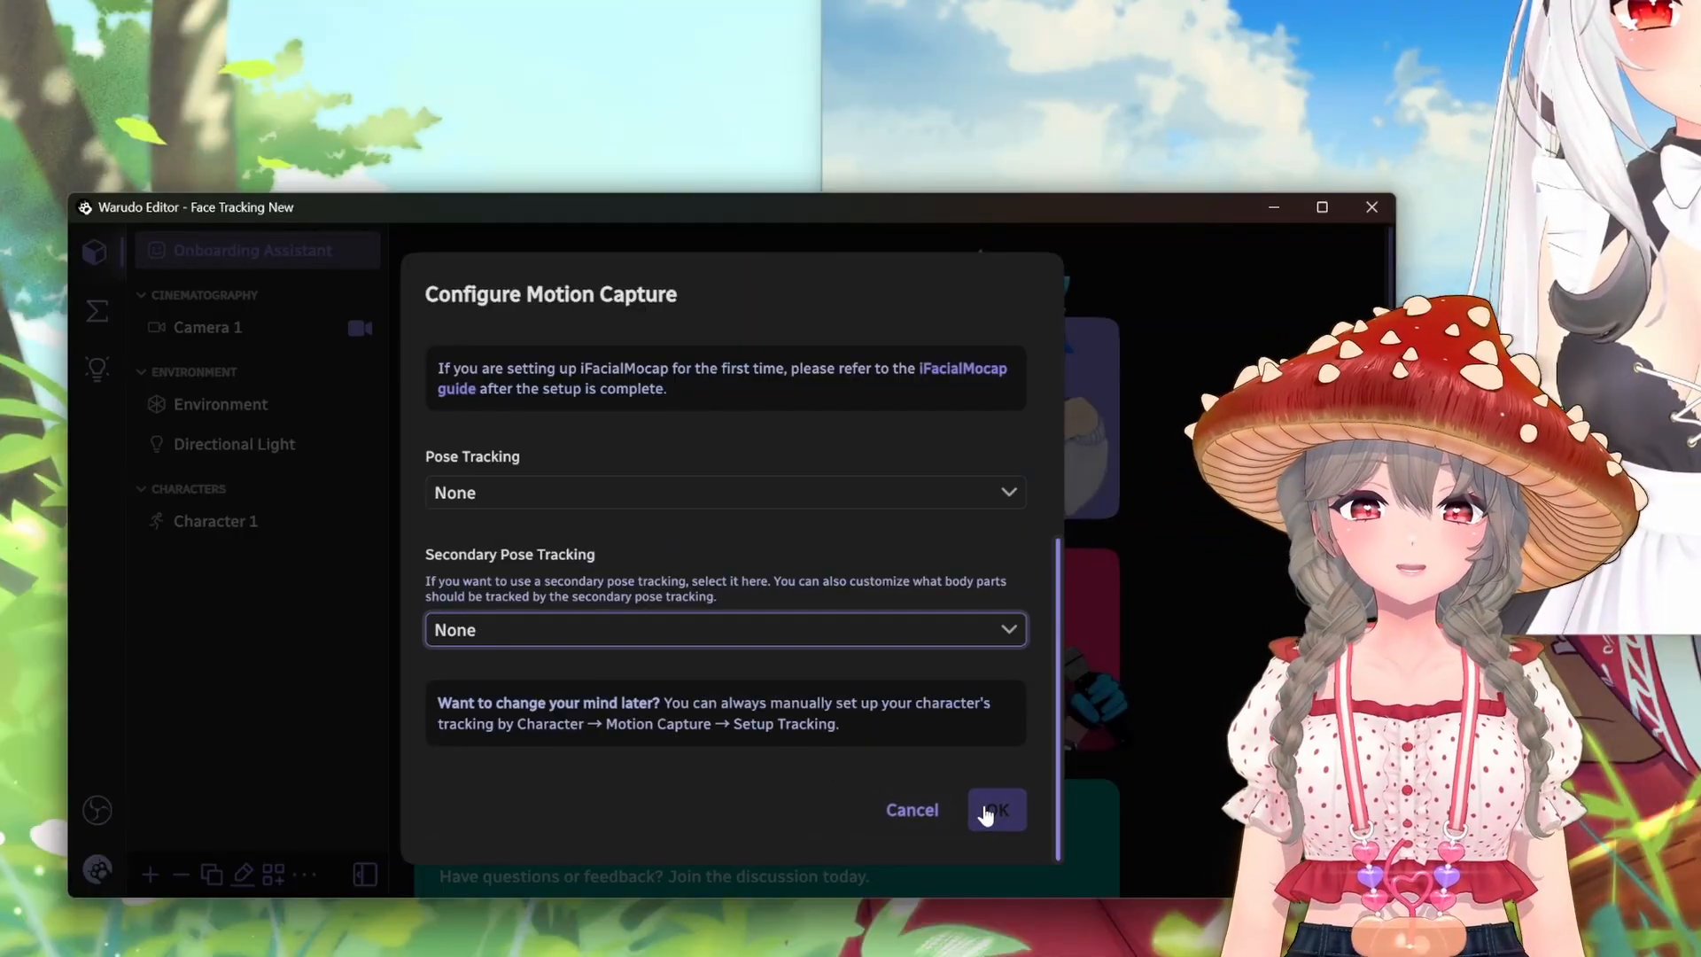
click(994, 809)
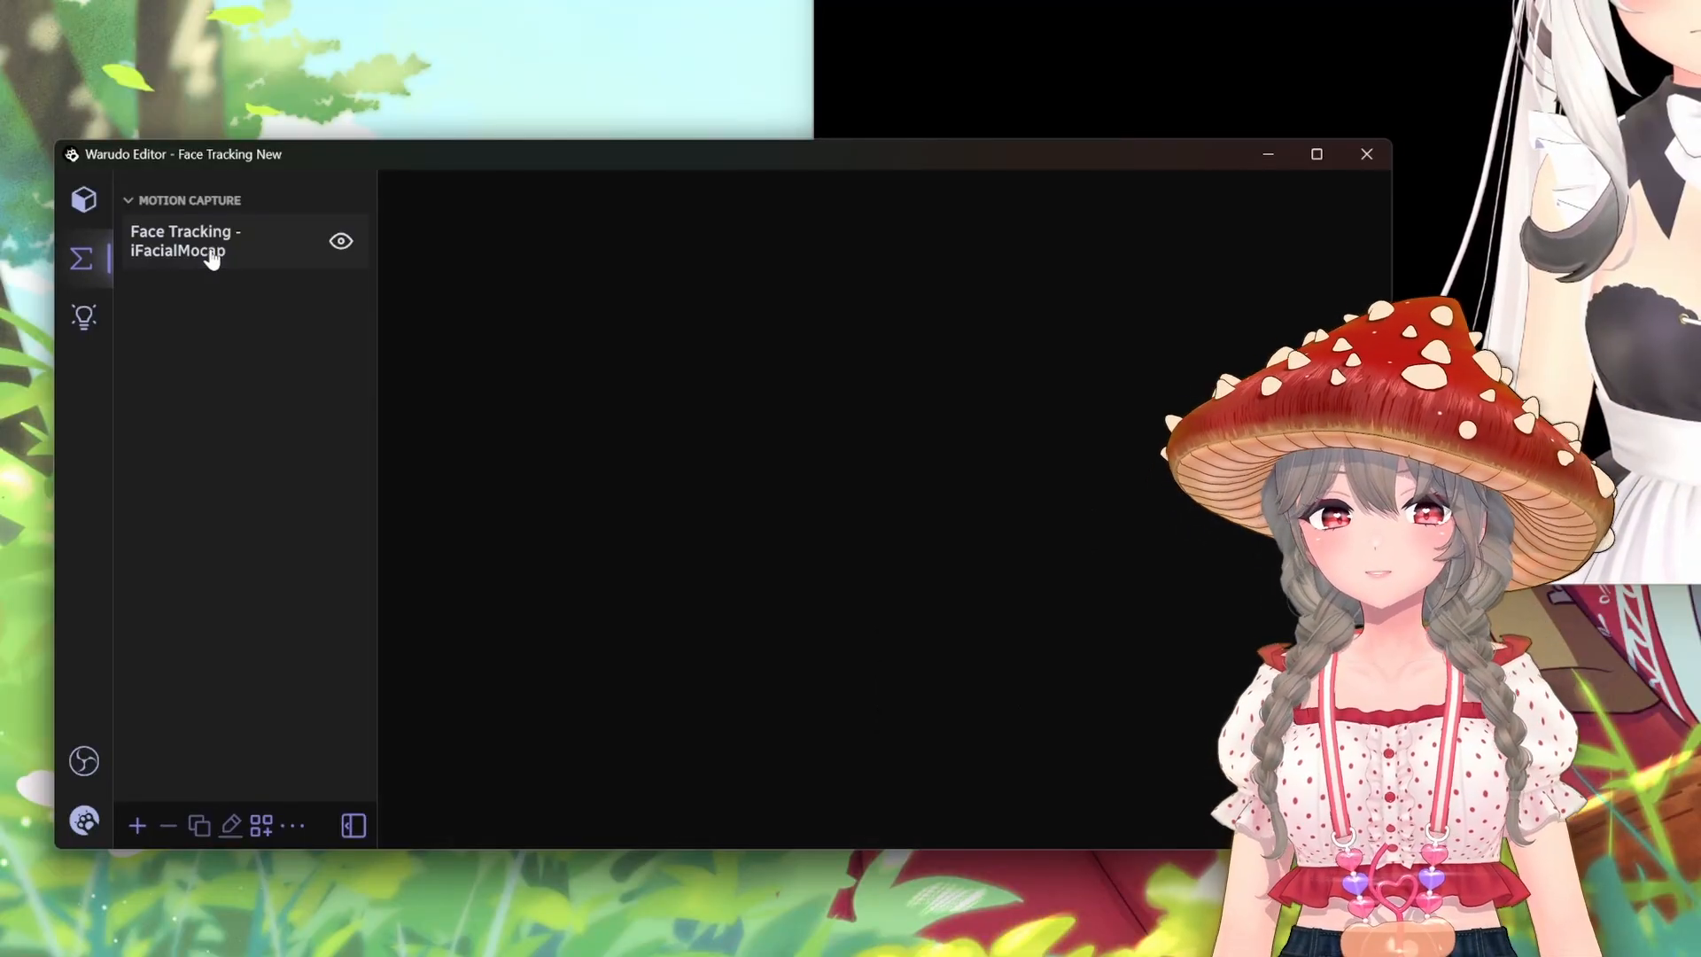
- Export the Face Tracking - iFacialMocap blueprint as 'Working iFacialMocap.json'
click(184, 239)
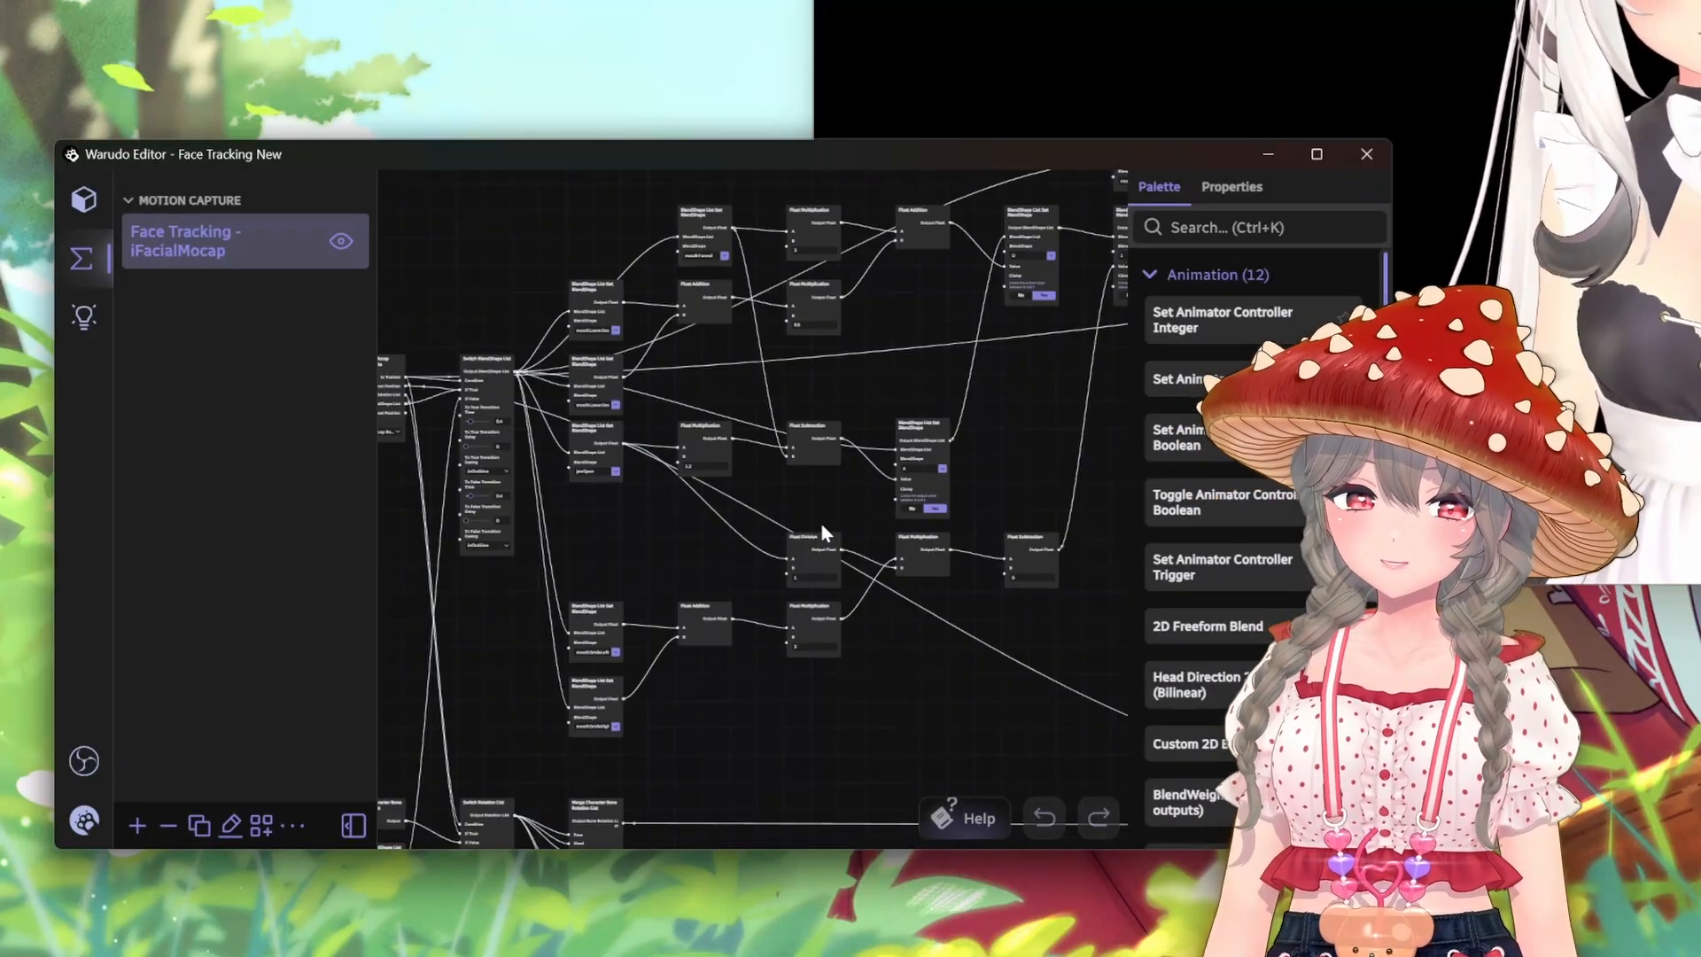
click(292, 826)
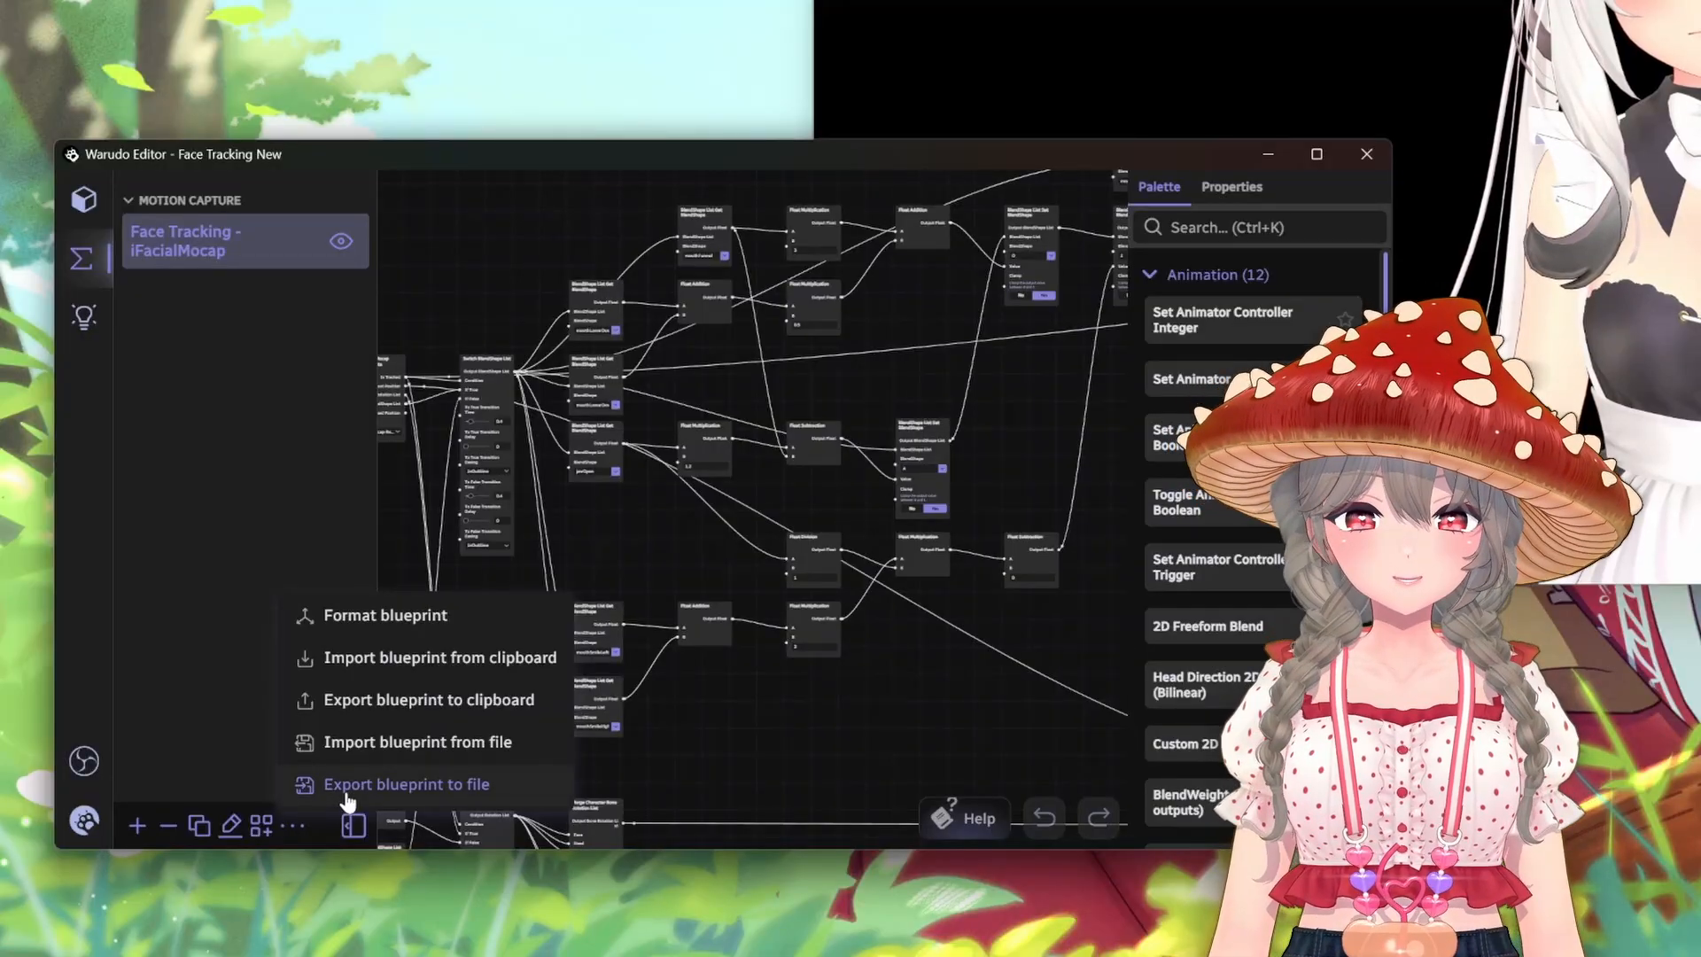
click(404, 784)
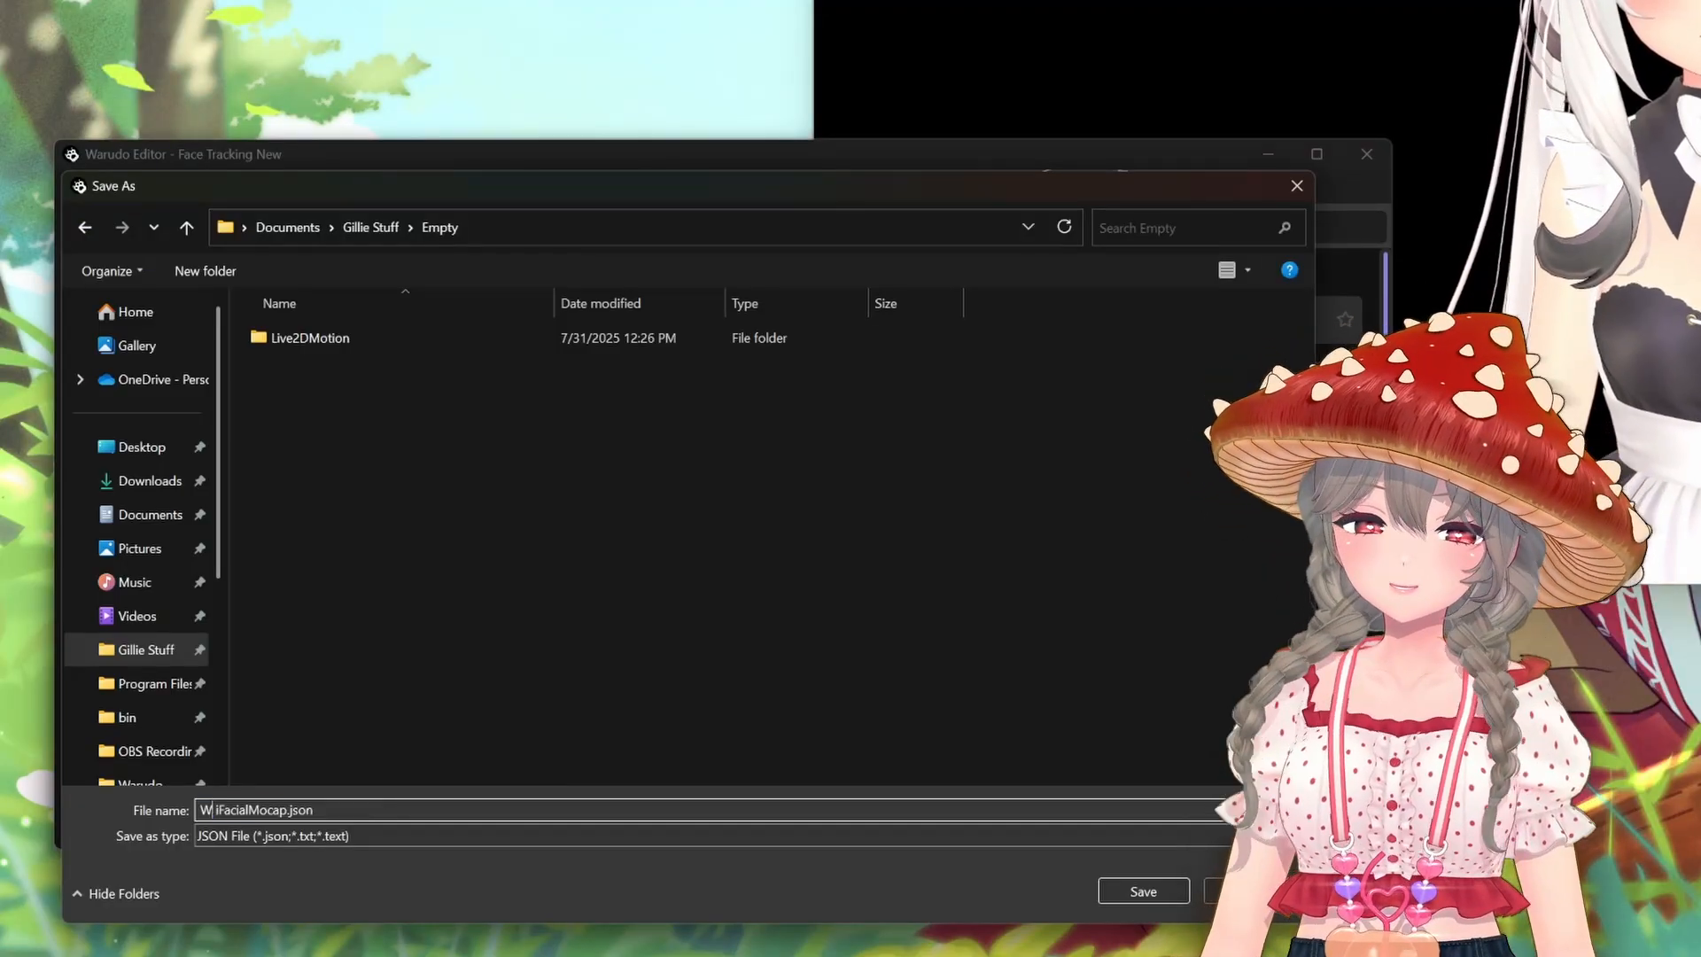
text(Working)
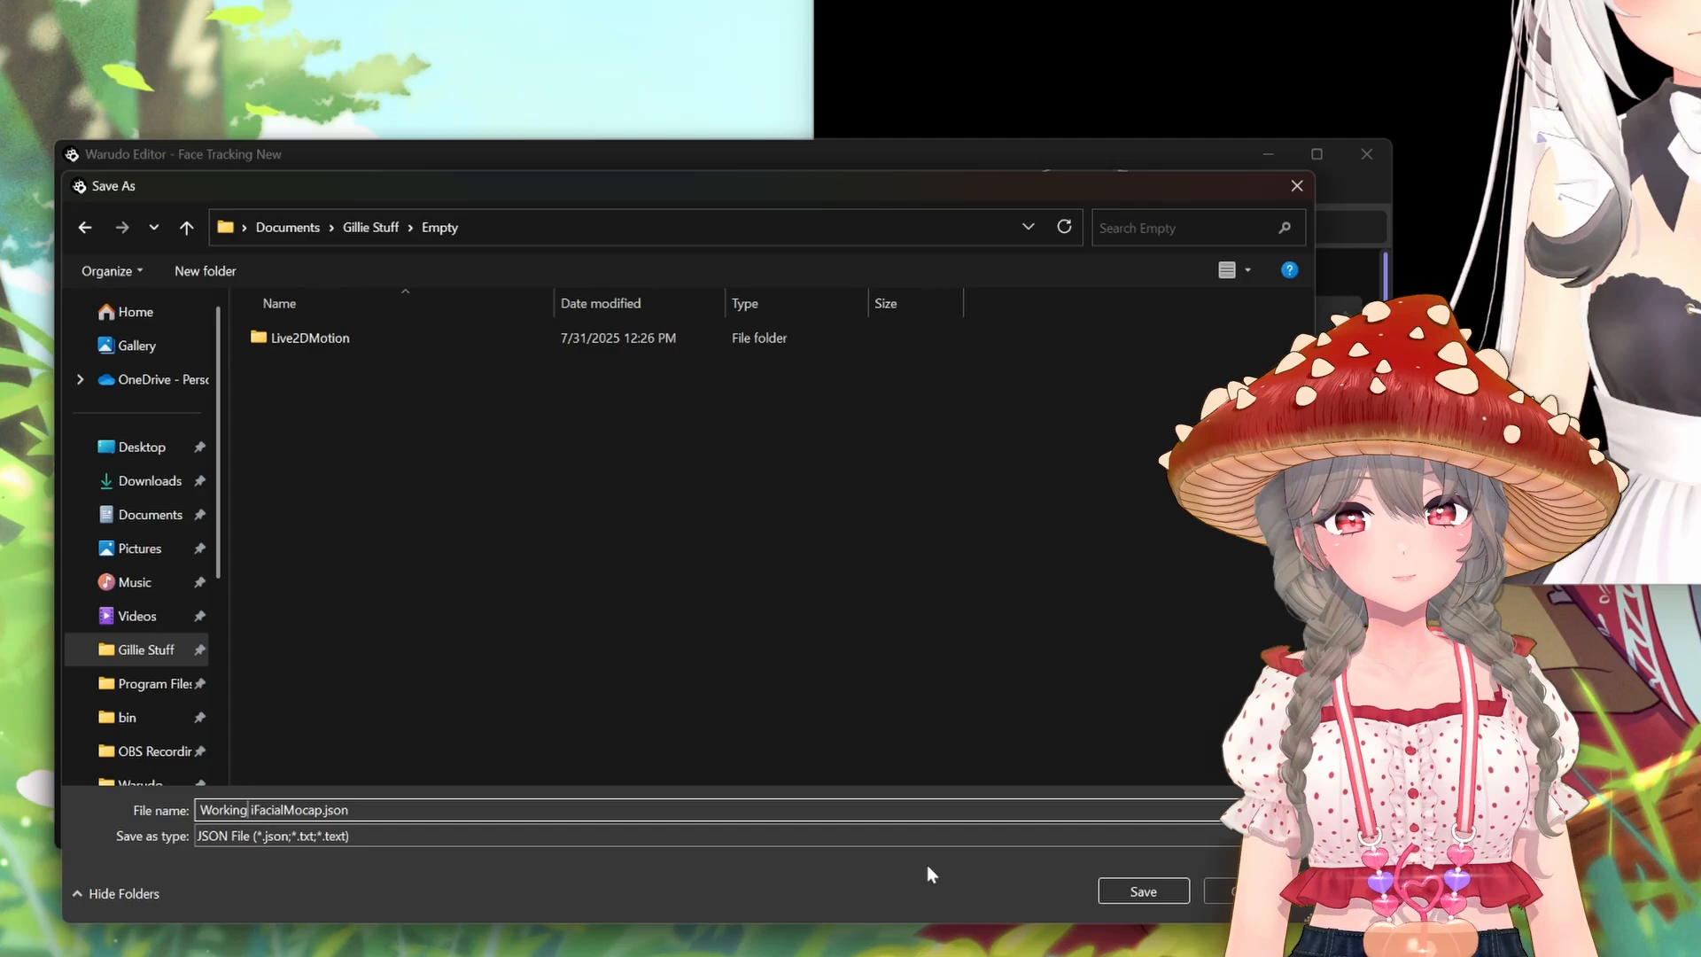
click(1141, 891)
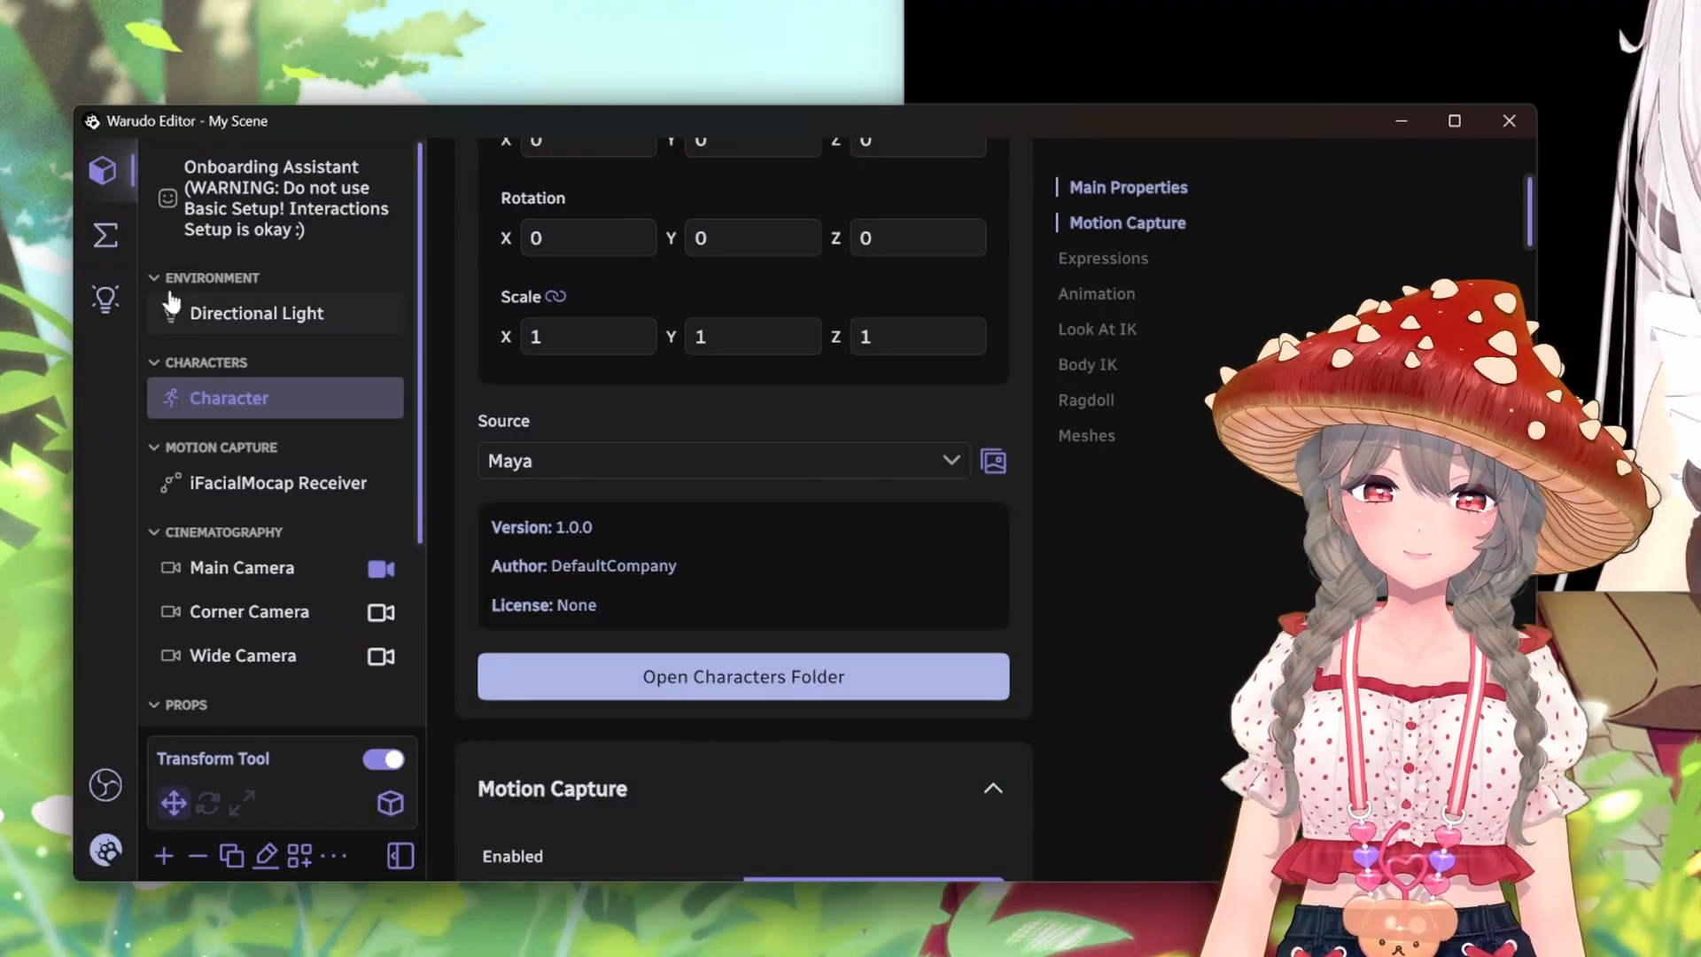
- Disable My Scene's iFacialMocap blueprint and import the saved blueprint JSON
click(104, 234)
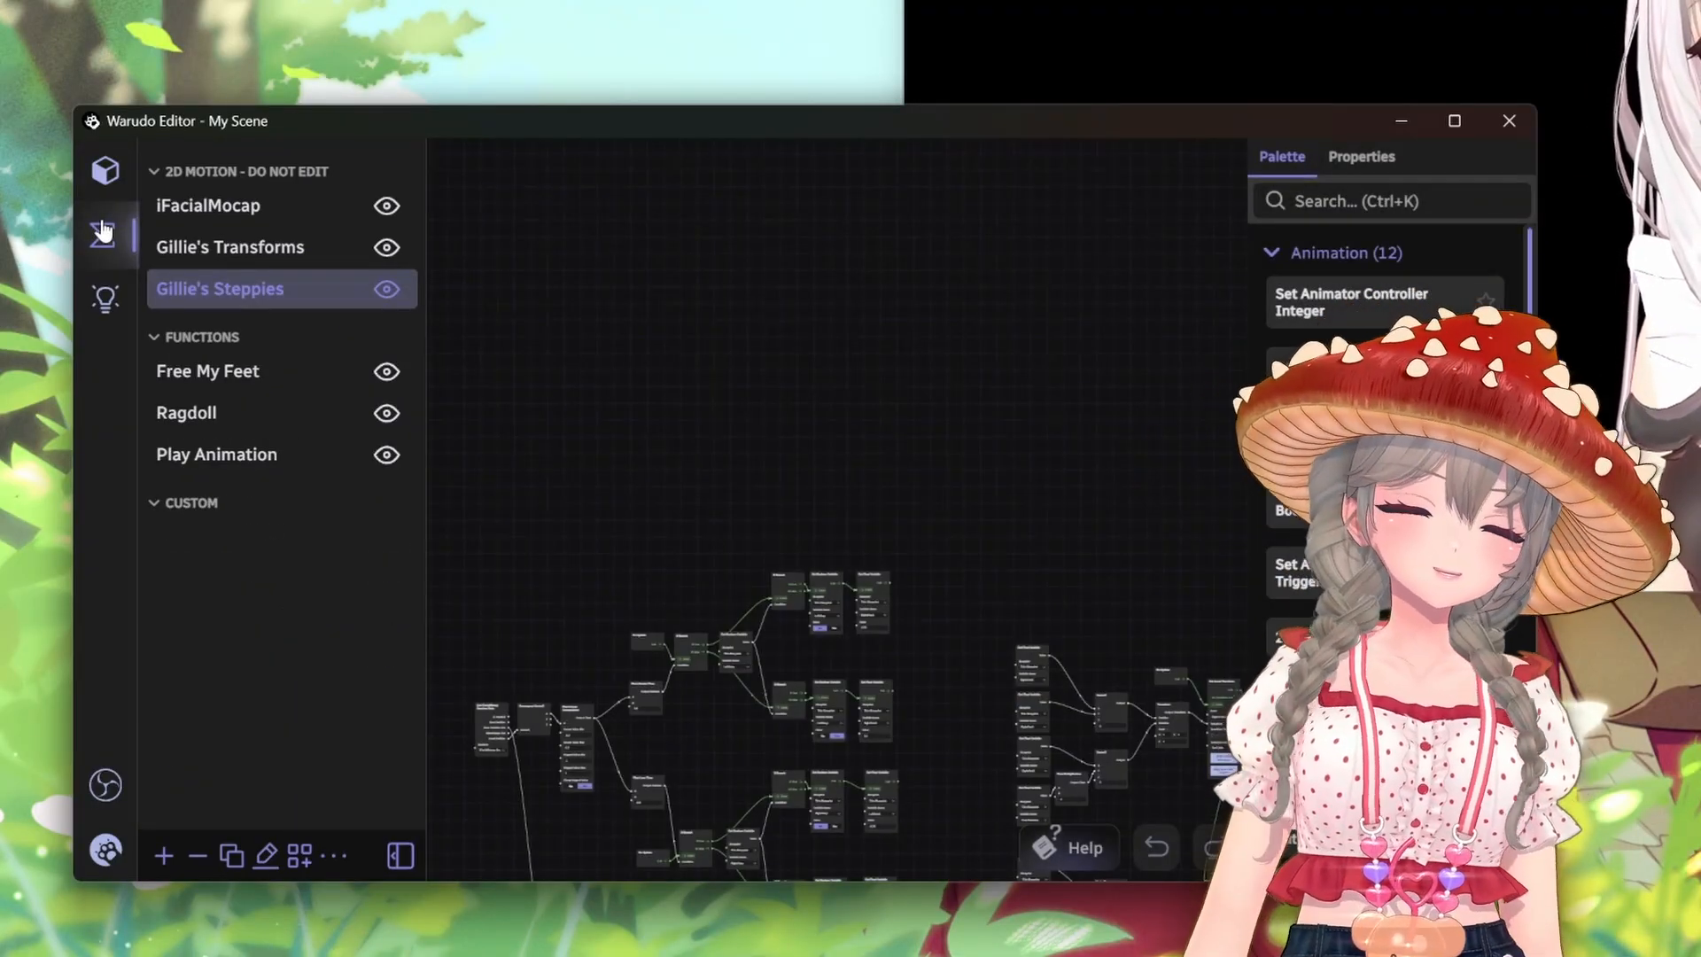
click(387, 206)
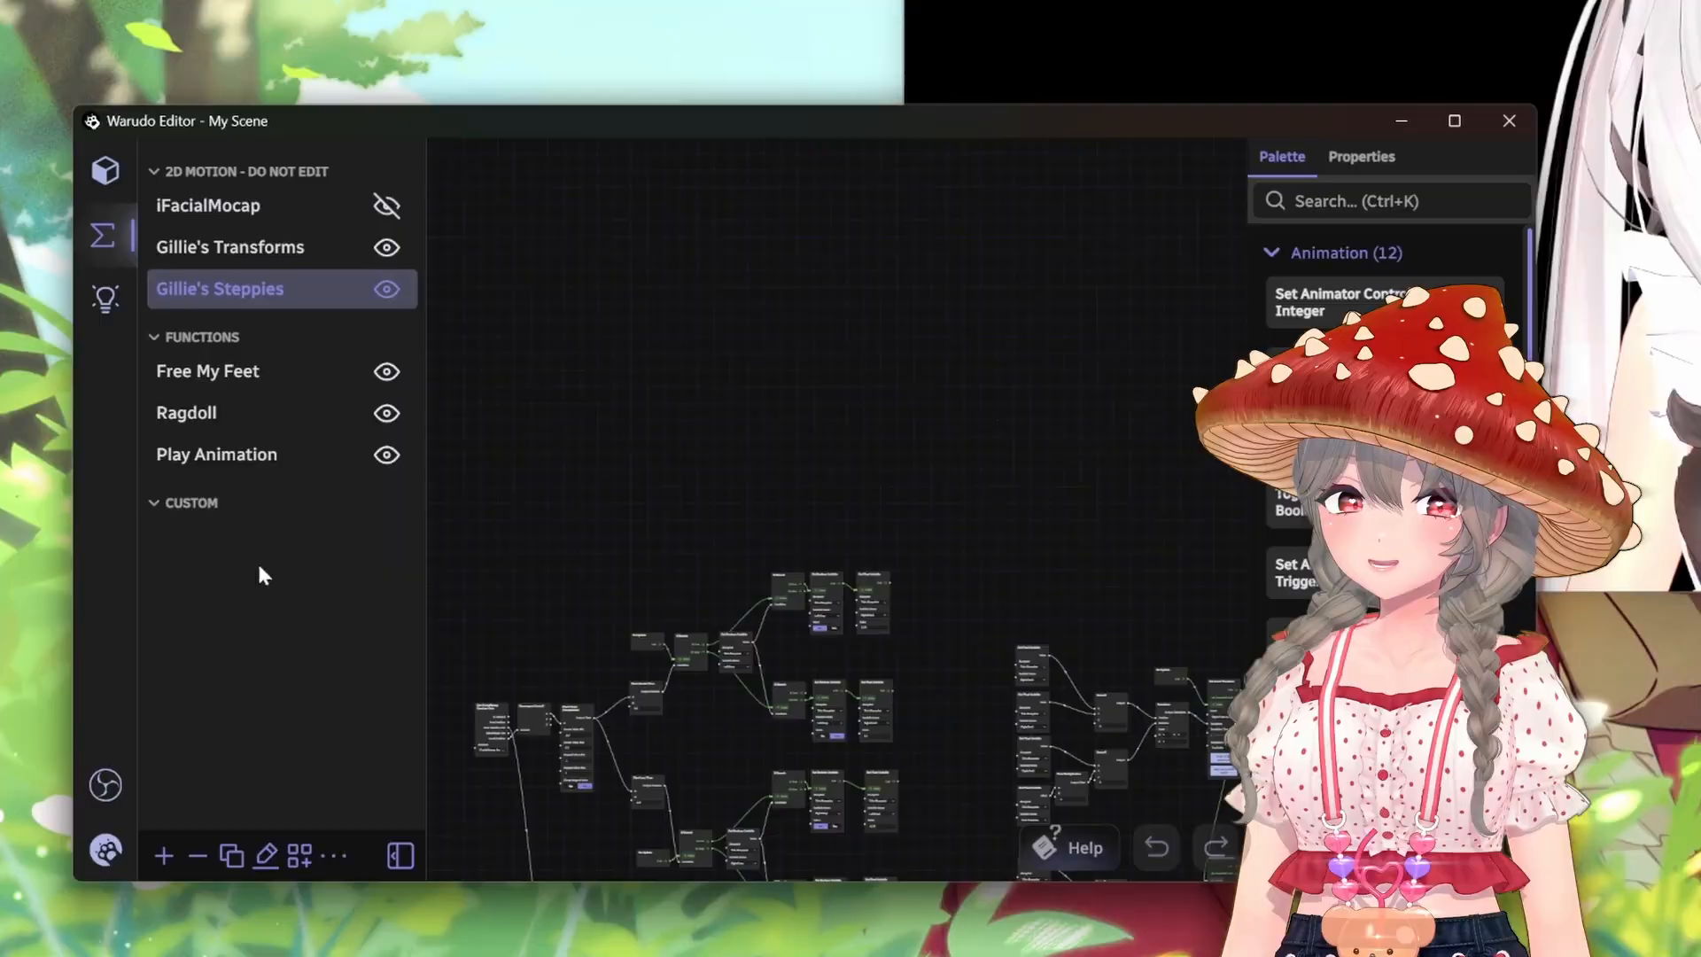
click(335, 855)
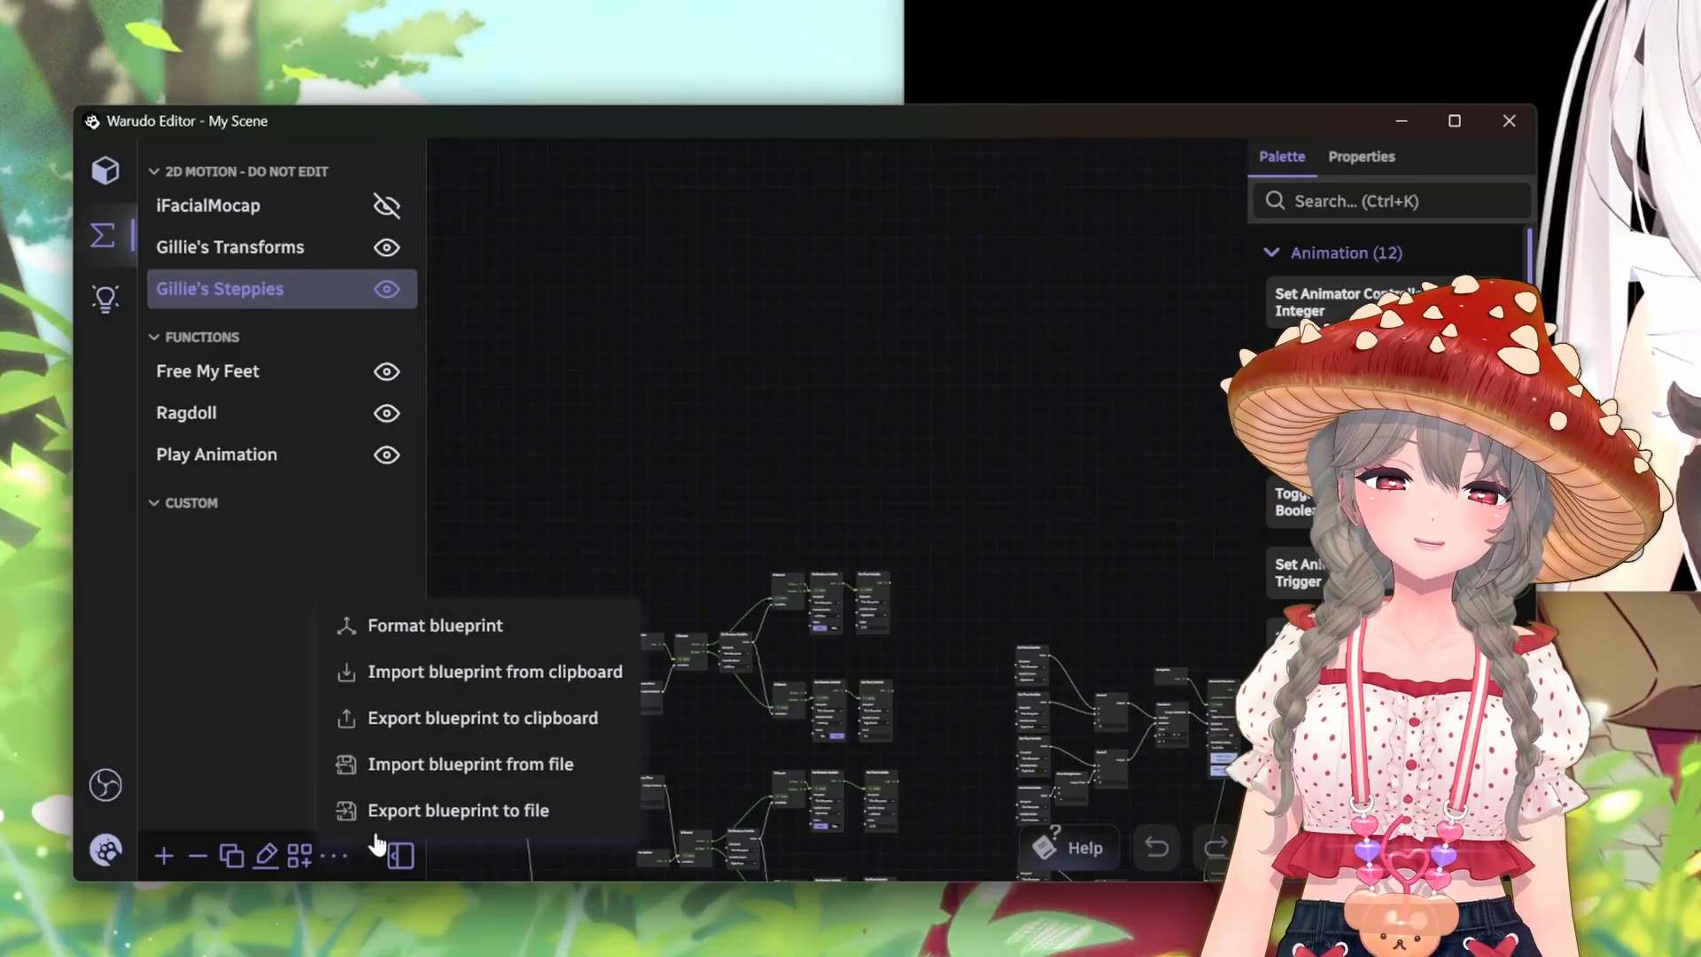
click(467, 764)
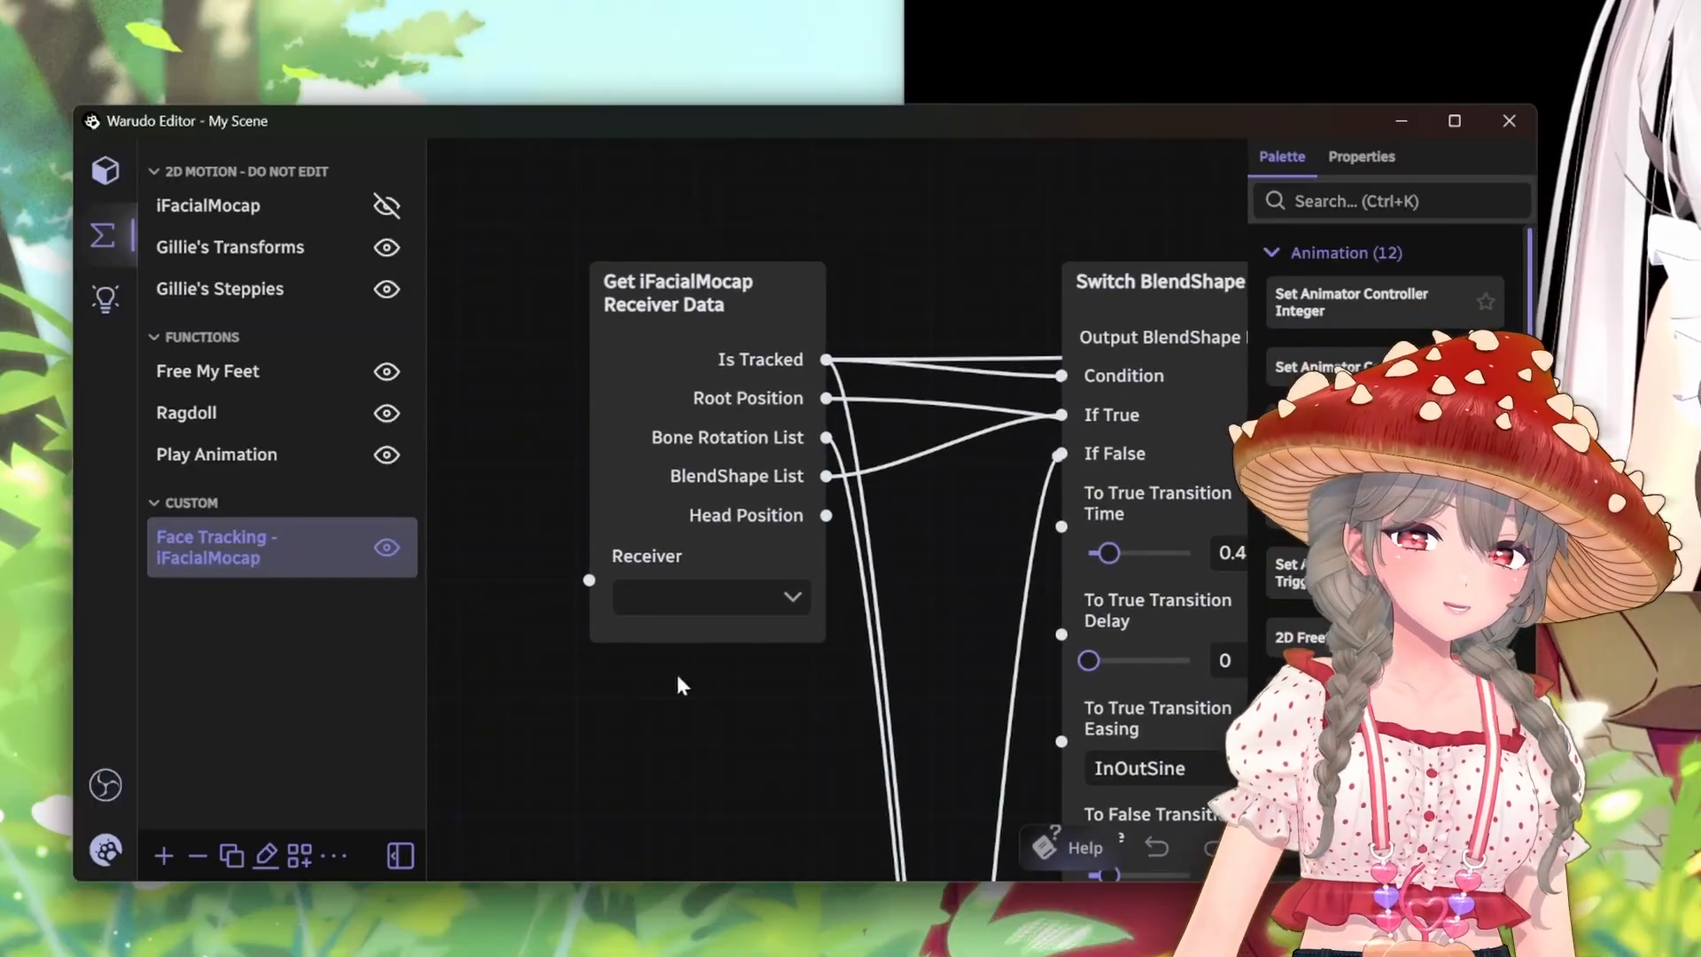
- Assign the iFacialMocap Receiver to the Get iFacialMocap Receiver Data node
click(711, 597)
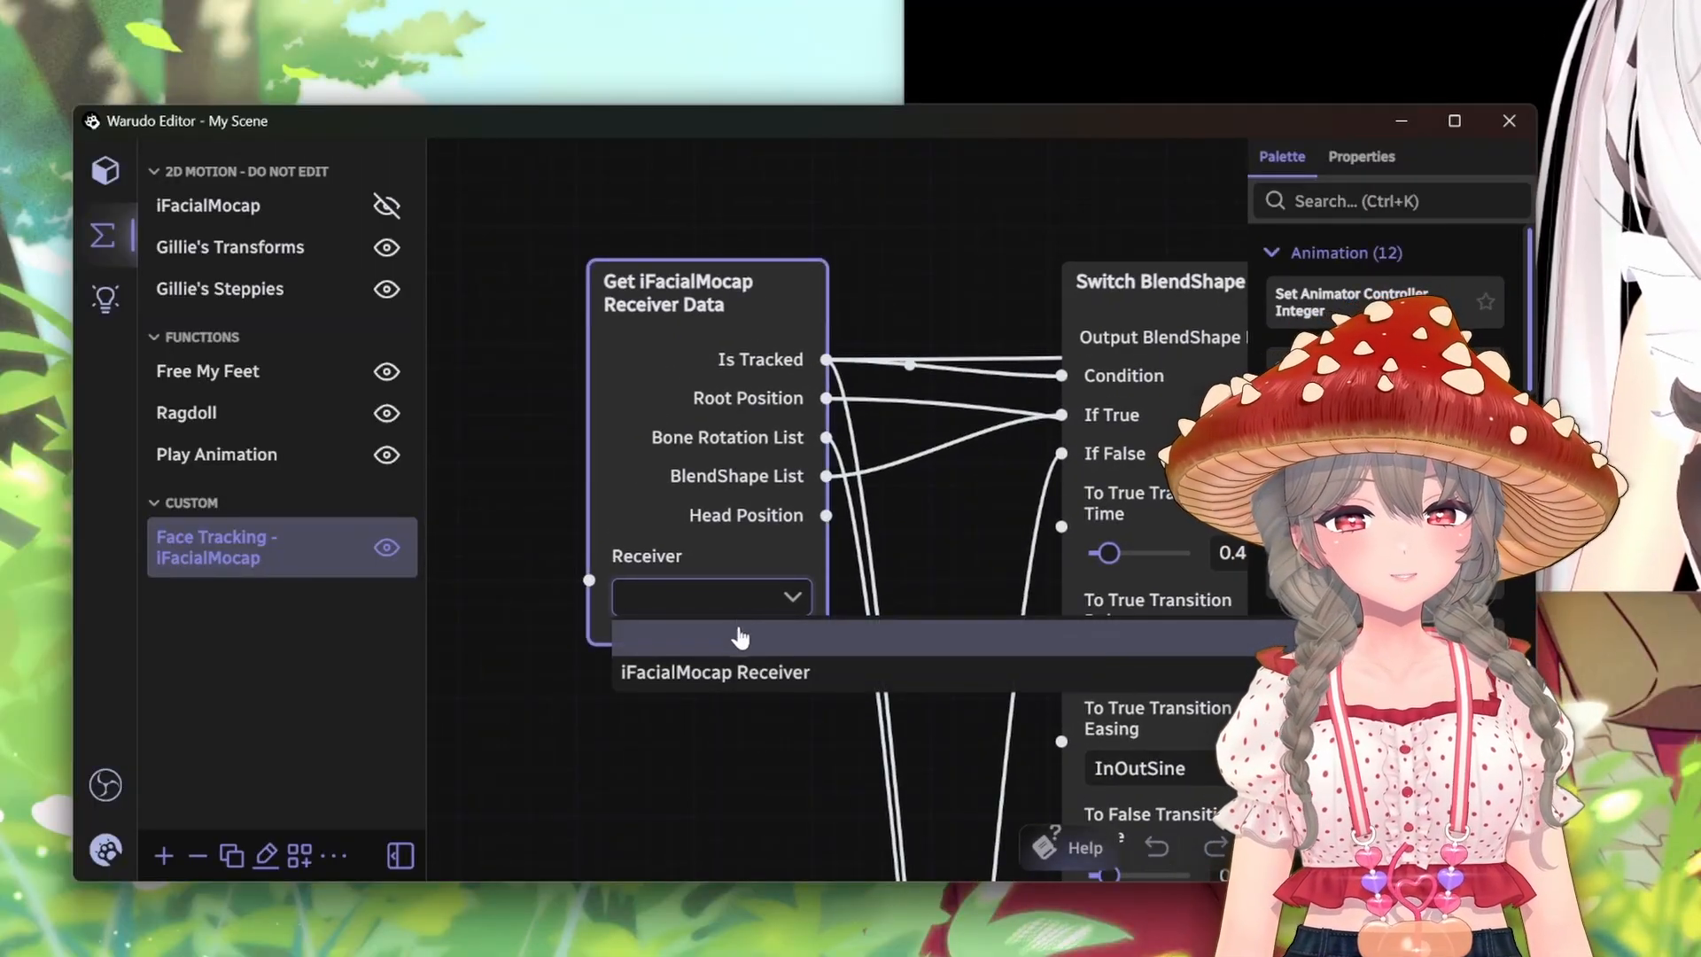
click(714, 671)
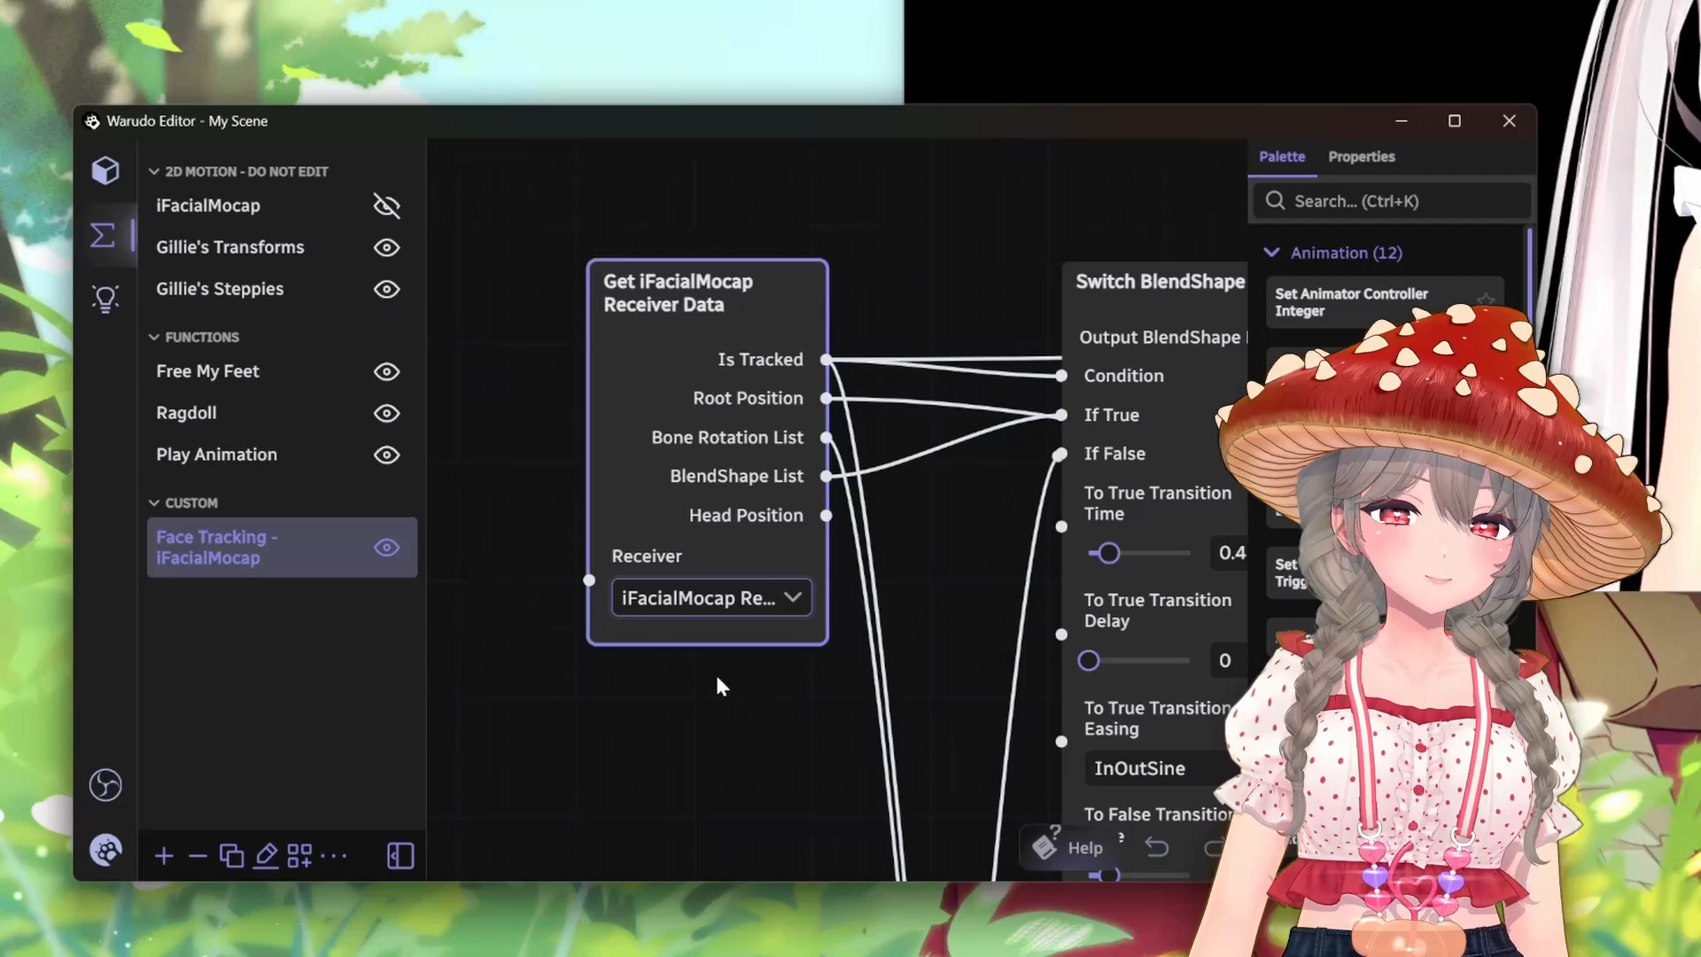